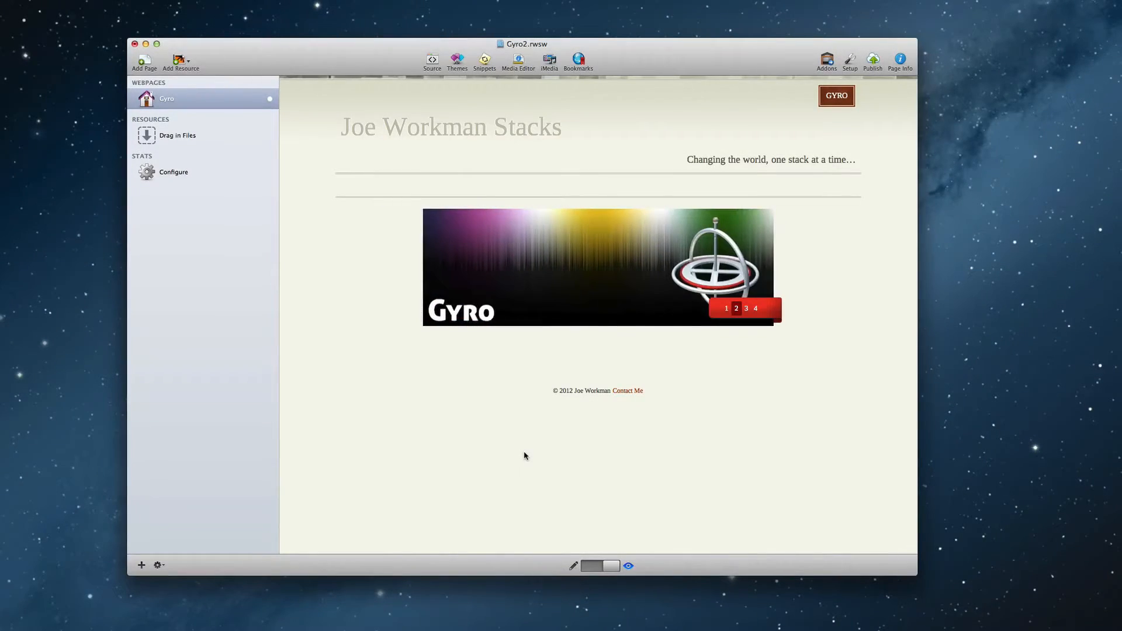
# Step: Jump between slides of the Gyro slider in the editor to review them
pyautogui.click(745, 308)
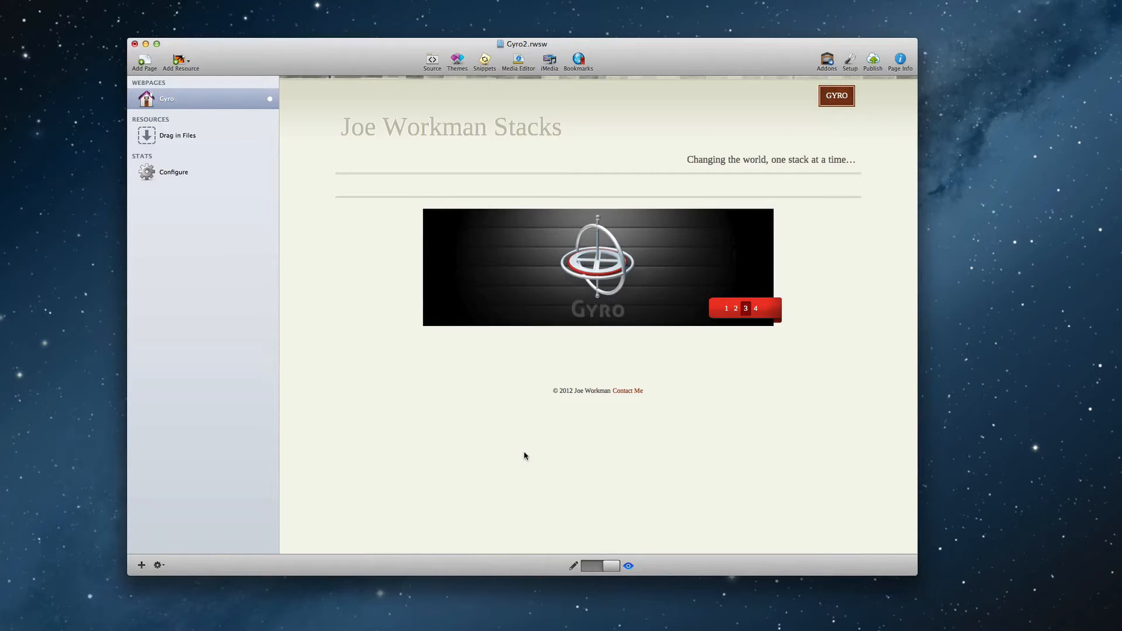
pyautogui.click(755, 308)
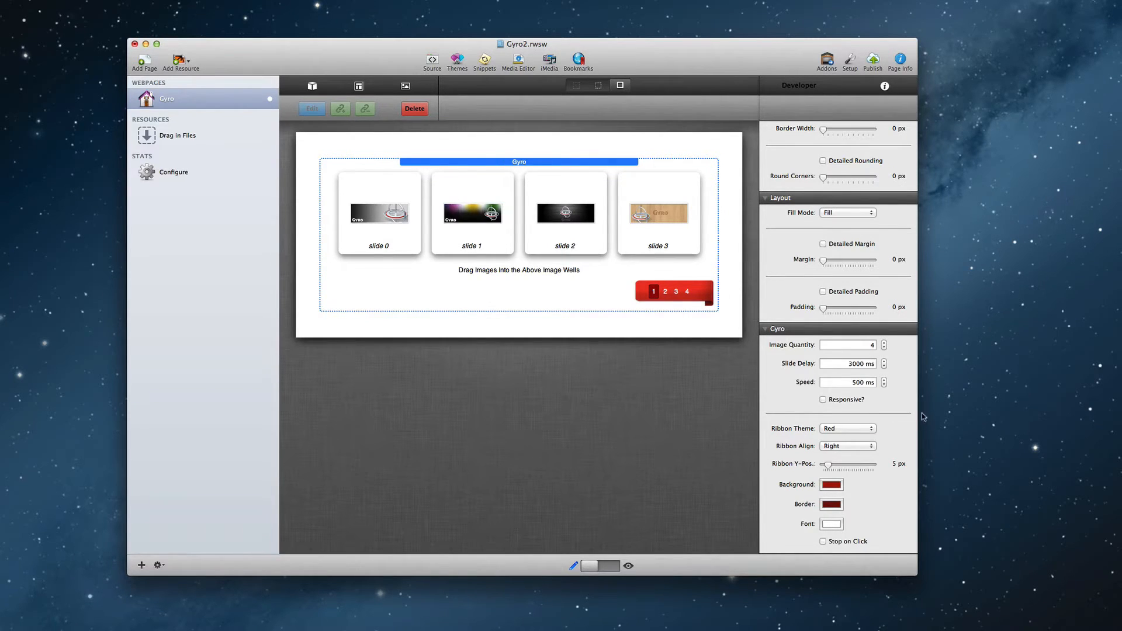
# Step: Change the Gyro Ribbon Theme from Red to Blue
pyautogui.click(848, 428)
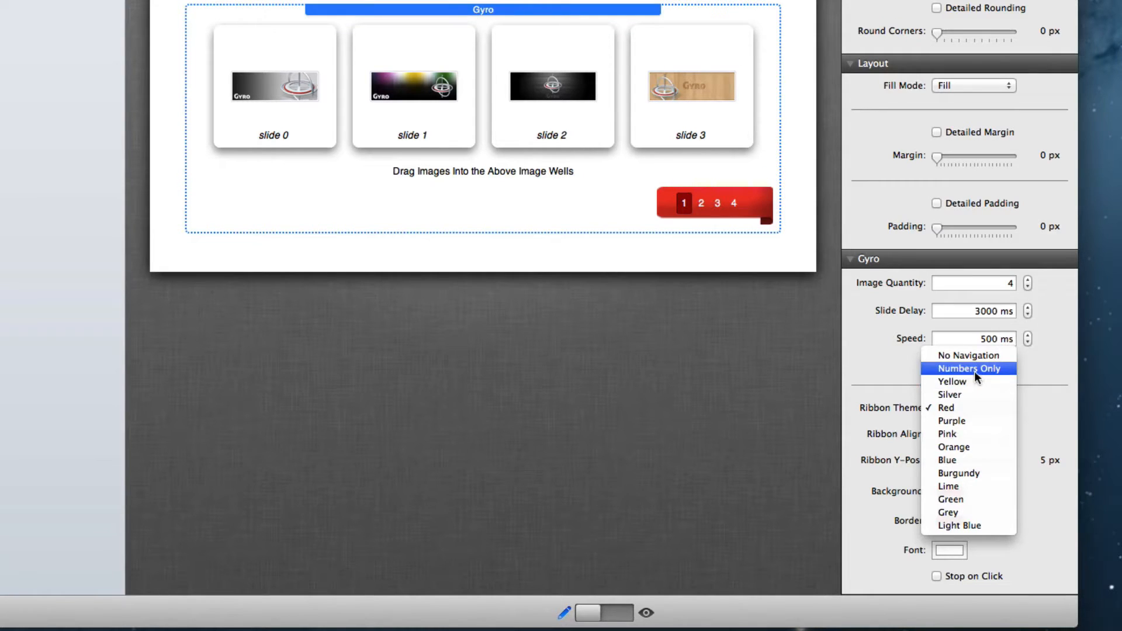
pyautogui.click(946, 459)
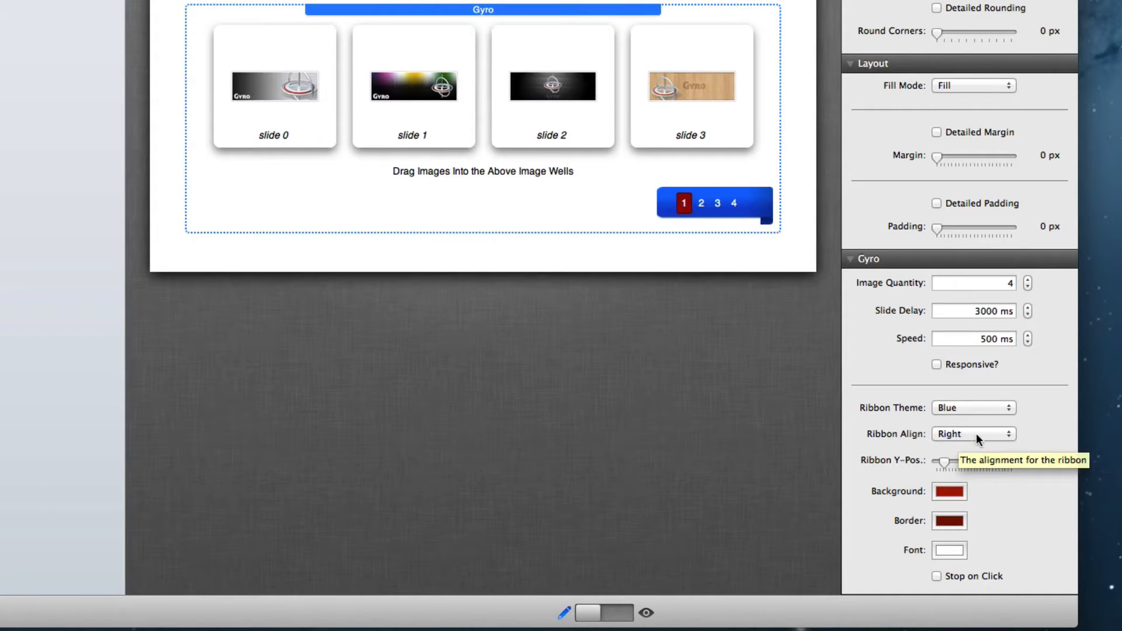
pyautogui.click(973, 434)
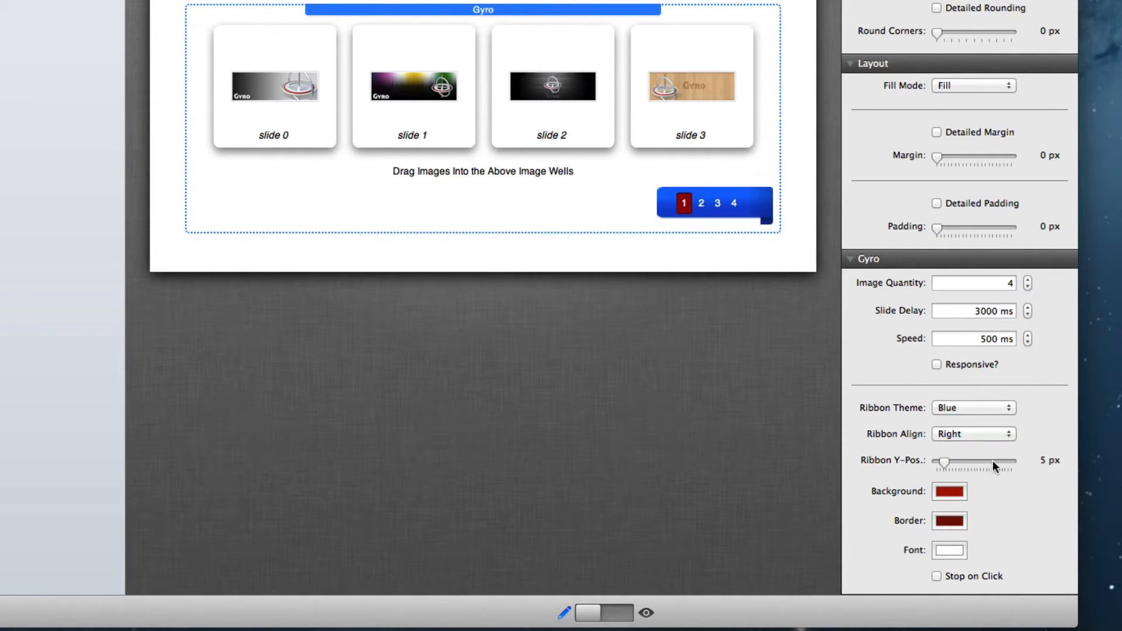
pyautogui.moveTo(994, 466)
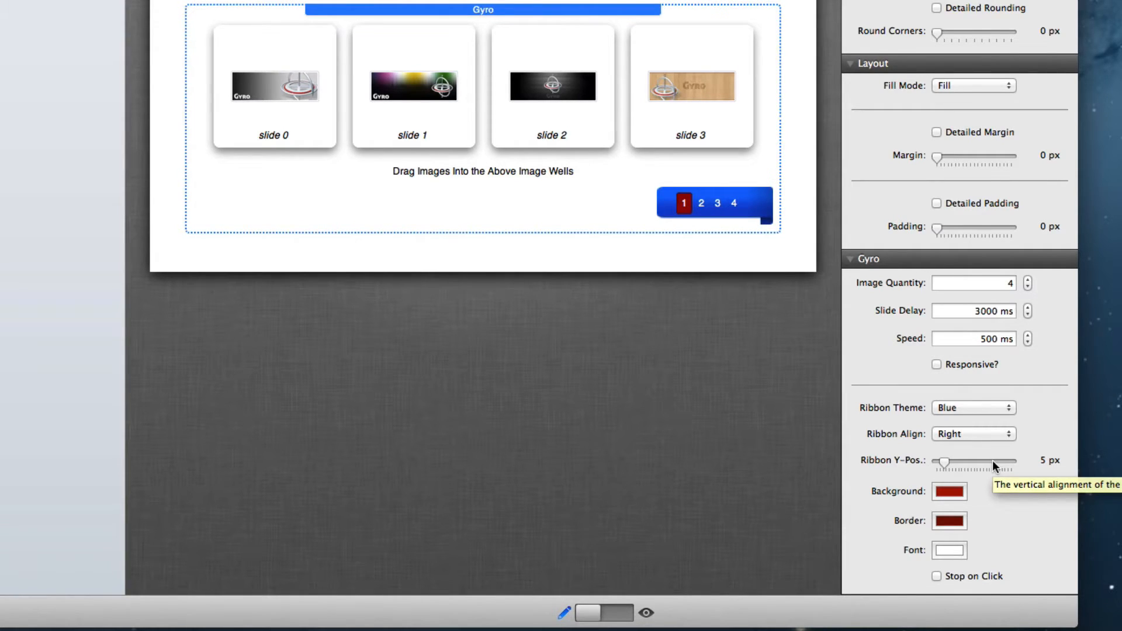
pyautogui.moveTo(1004, 494)
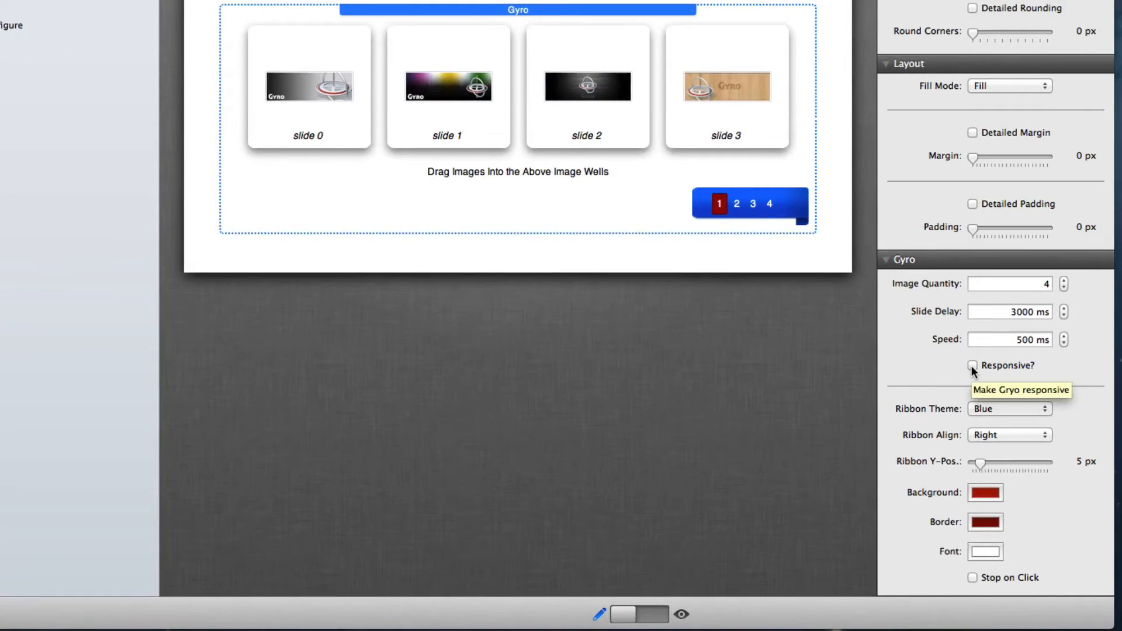
# Step: Tick the Gyro slider's Responsive? checkbox
pyautogui.click(972, 365)
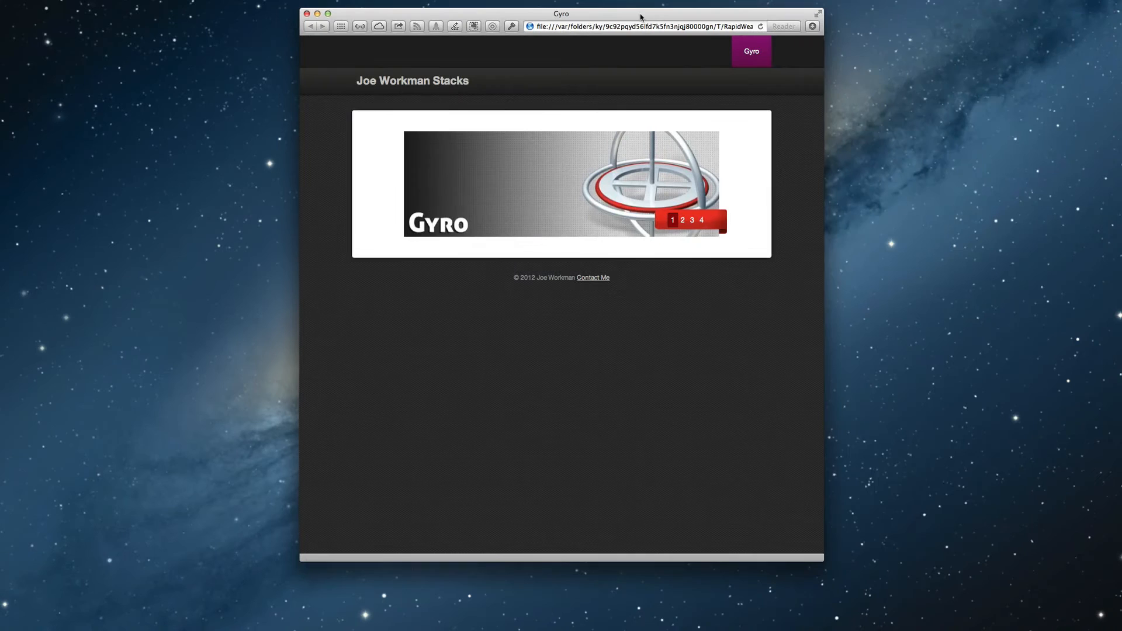
# Step: Widen the Safari window previewing the Gyro page
pyautogui.click(682, 220)
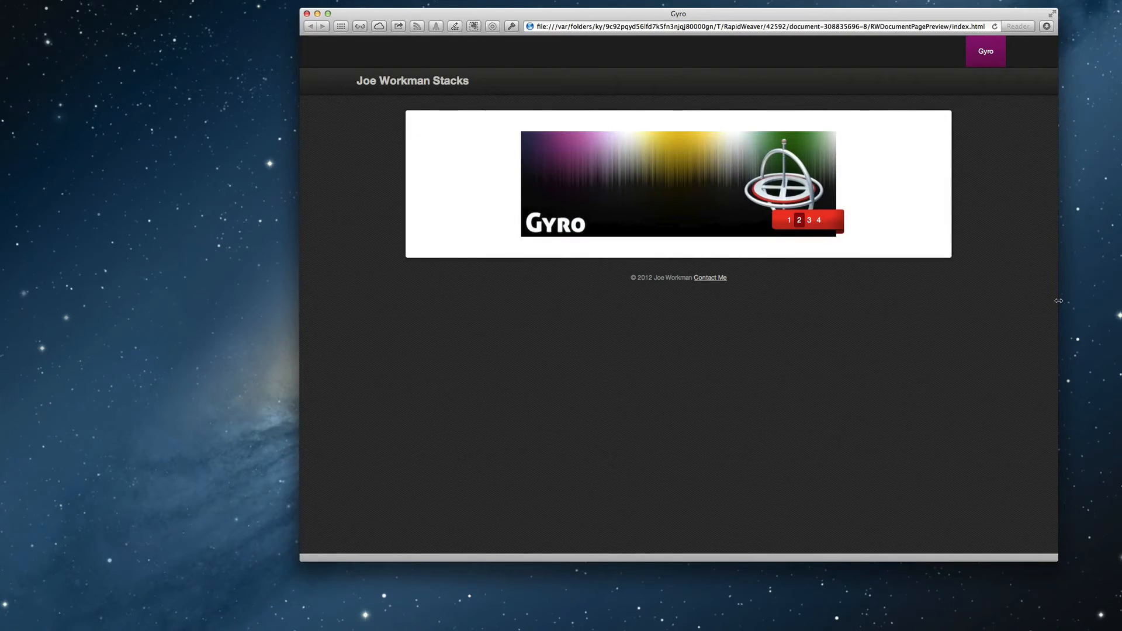
pyautogui.click(809, 220)
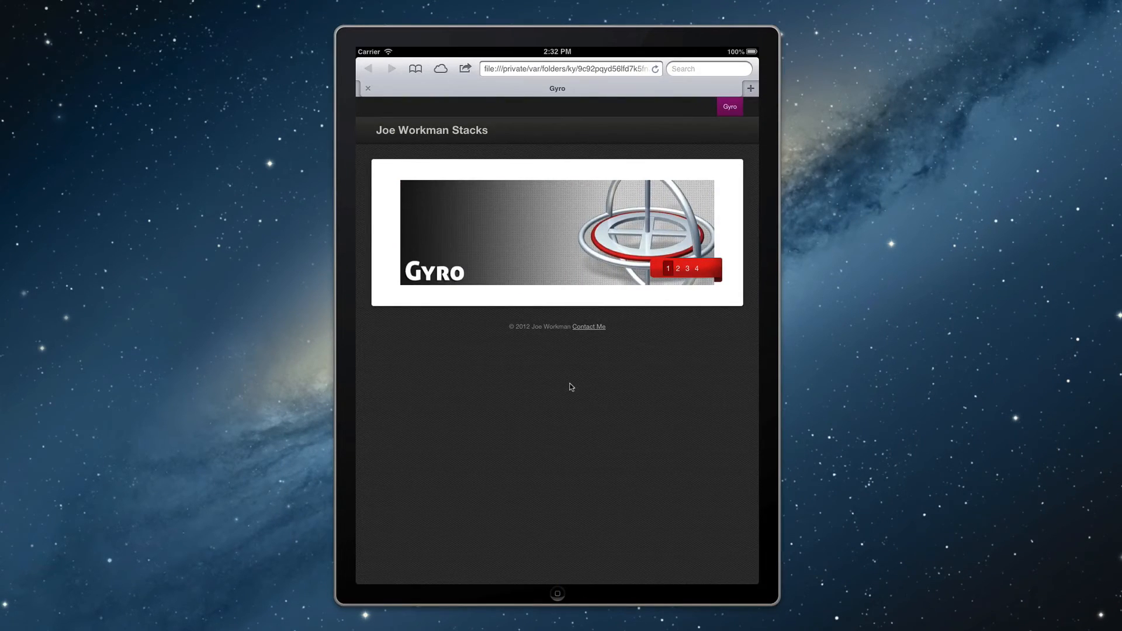
# Step: Load the Gyro preview page in the simulated iPad's Mobile Safari
pyautogui.click(677, 268)
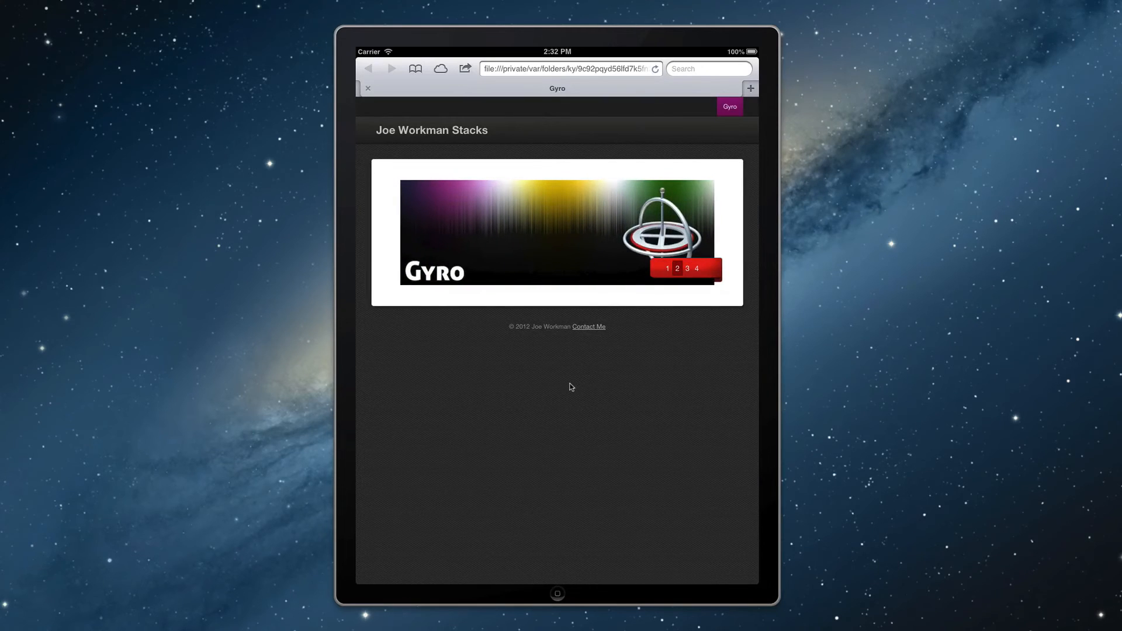
pyautogui.click(676, 268)
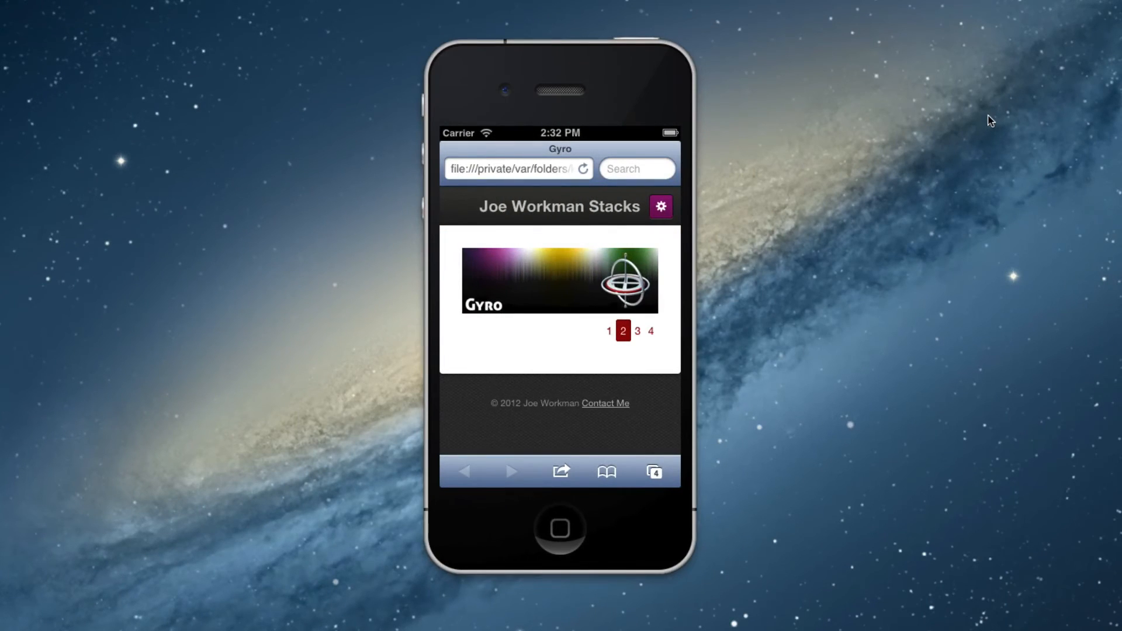
# Step: On the simulated iPhone, cycle the Gyro slider from slide 1 to 2 to 3
pyautogui.click(636, 332)
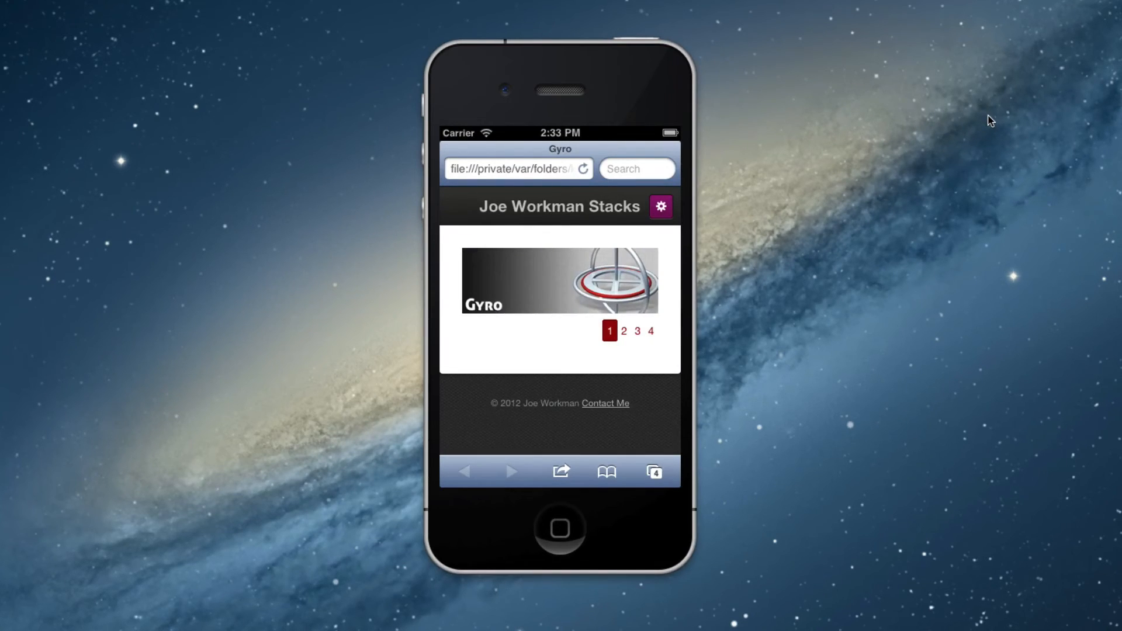
pyautogui.click(622, 331)
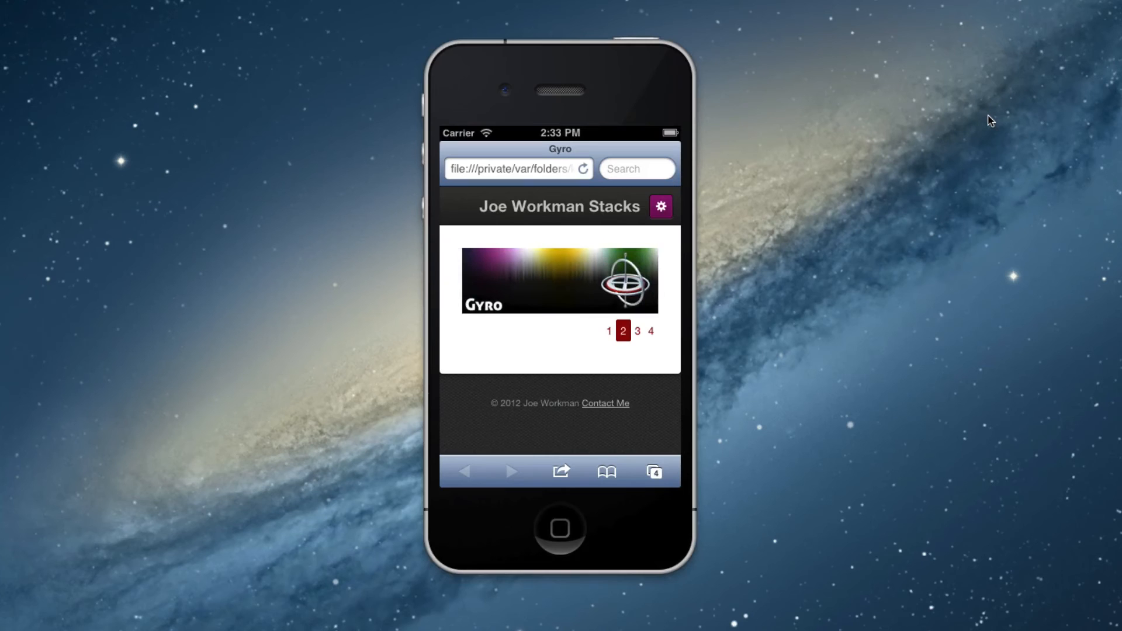
pyautogui.click(637, 331)
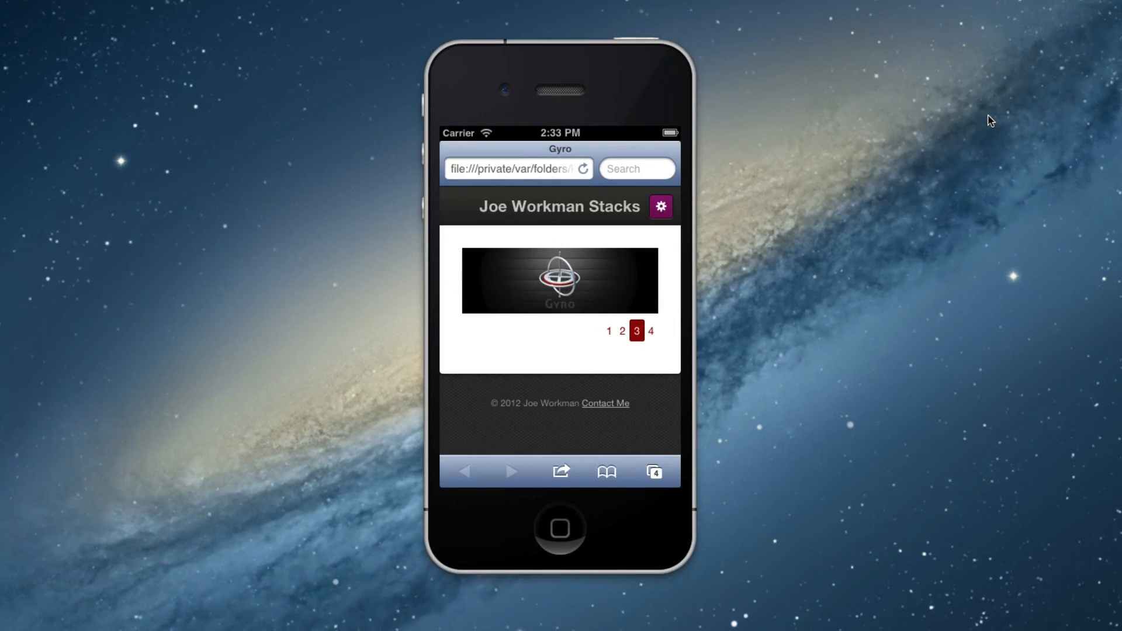